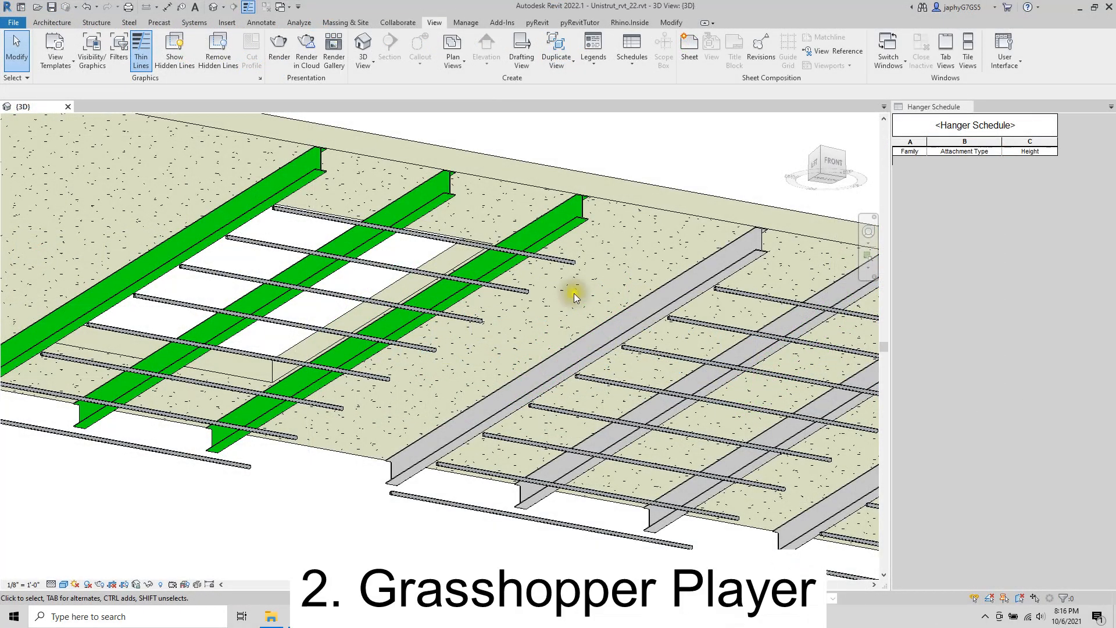
Step: Run the Hanger 01.gh script in Grasshopper Player to place hangers under the rebar
{"action": "left_click", "coordinate": [629, 22]}
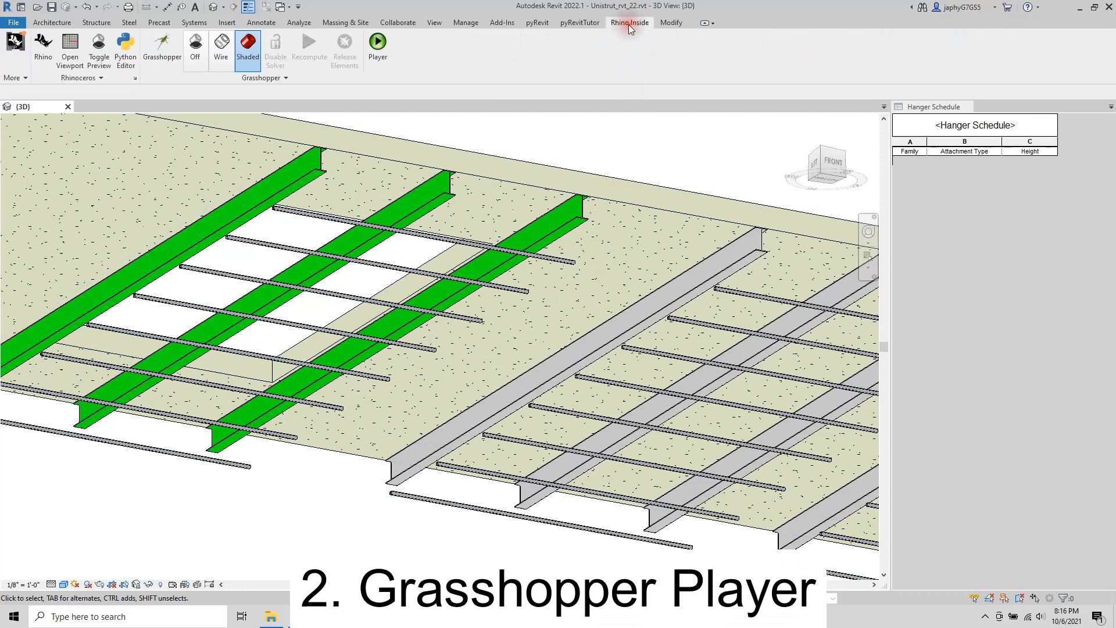
{"action": "left_click", "coordinate": [378, 41]}
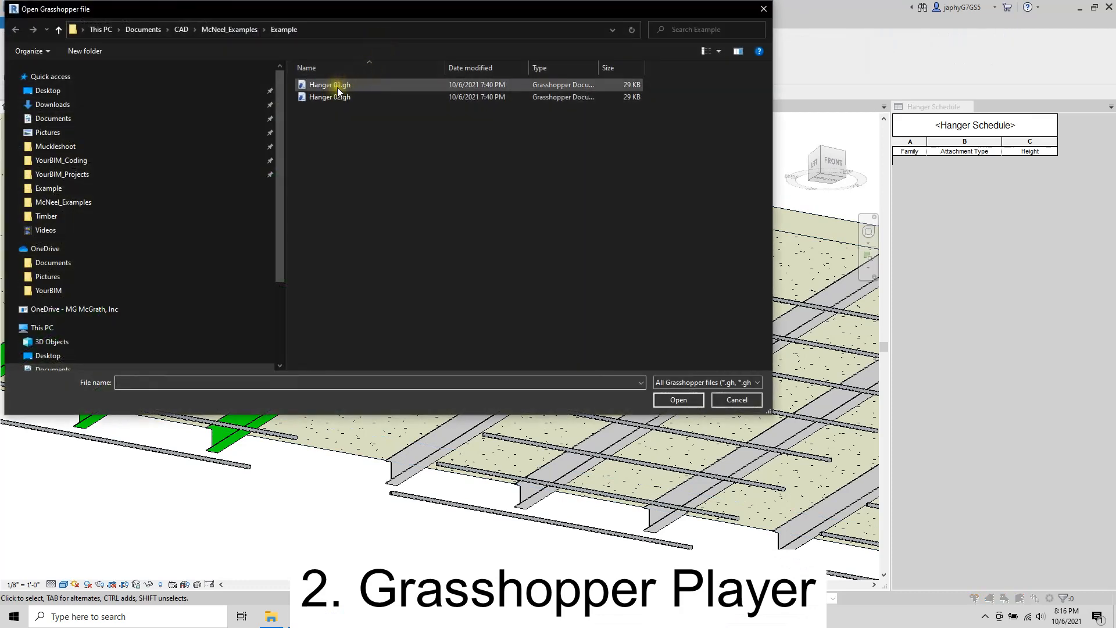
{"action": "left_click", "coordinate": [329, 84]}
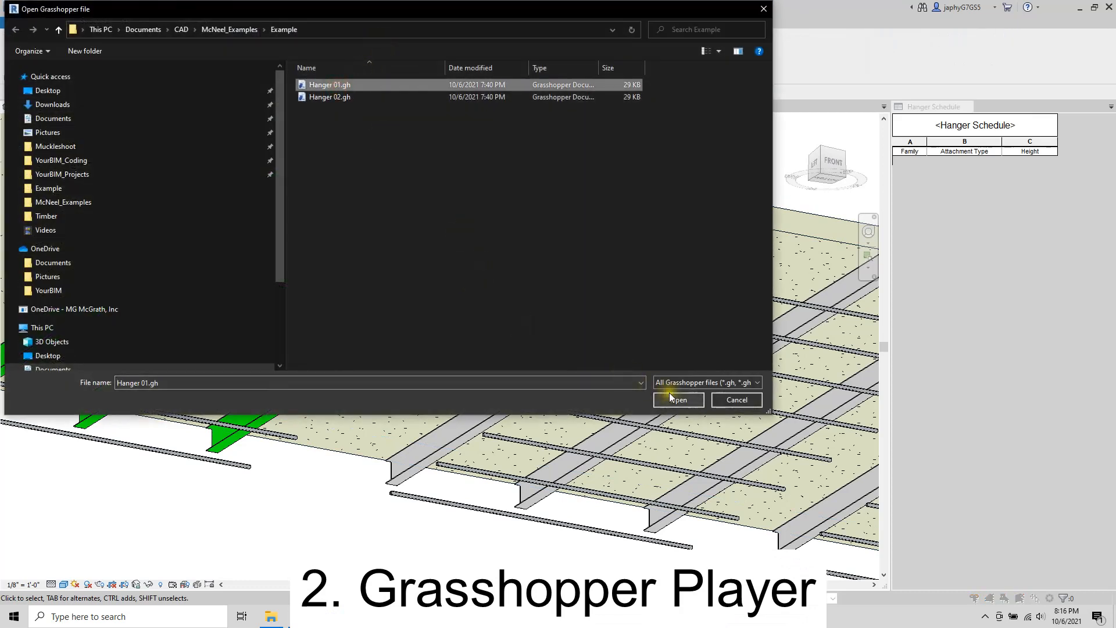
{"action": "left_click", "coordinate": [676, 399]}
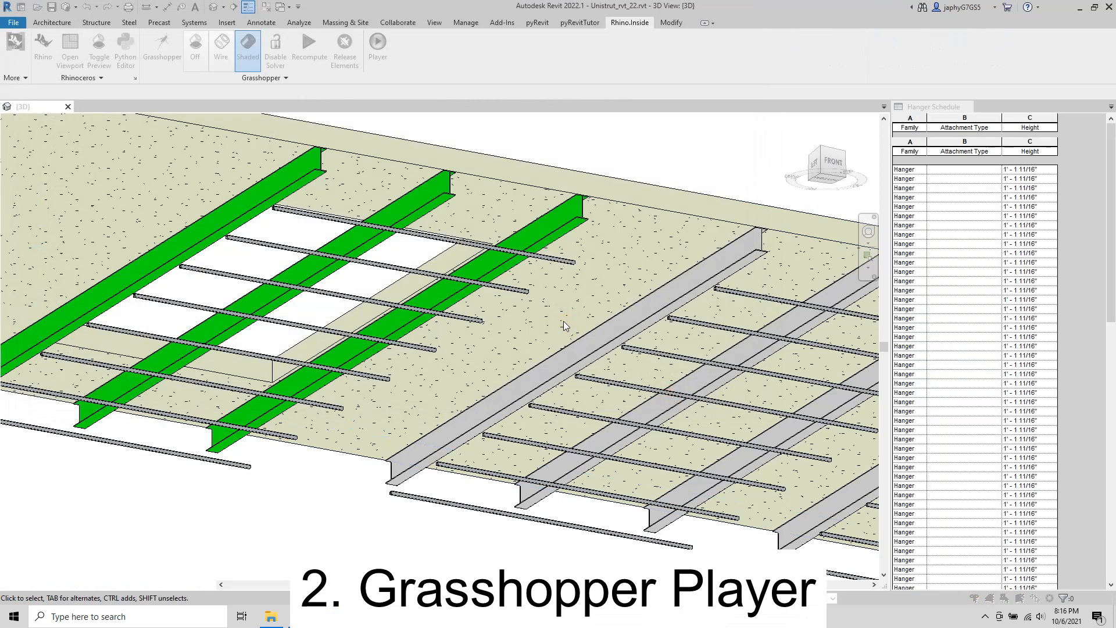
Step: Run the Hanger 02.gh script in Grasshopper Player
{"action": "left_click", "coordinate": [377, 41]}
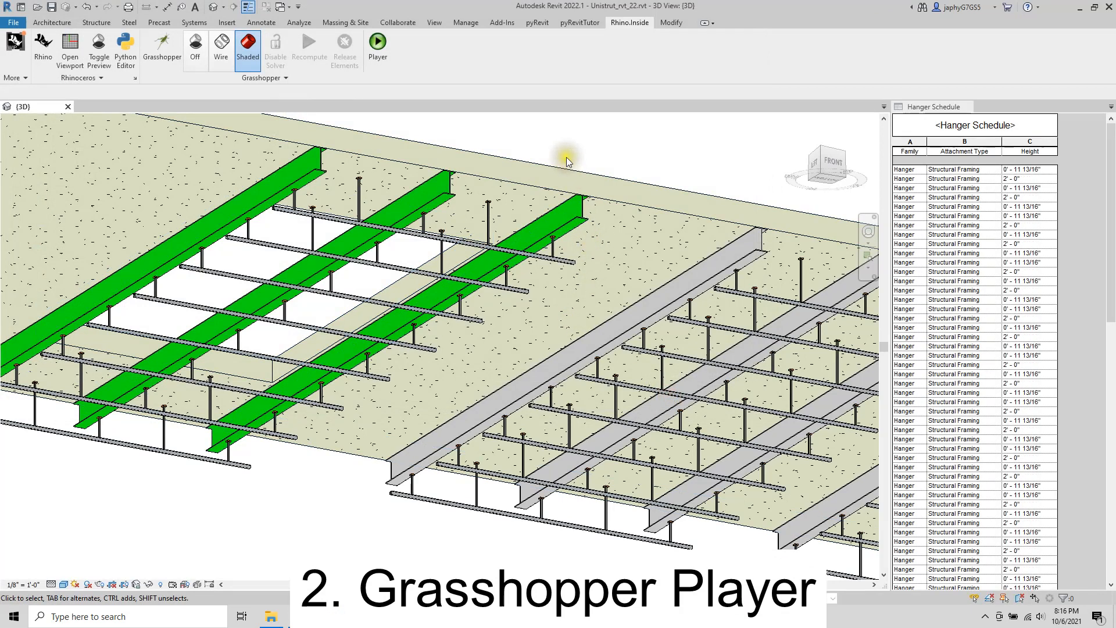
{"action": "left_click", "coordinate": [378, 42]}
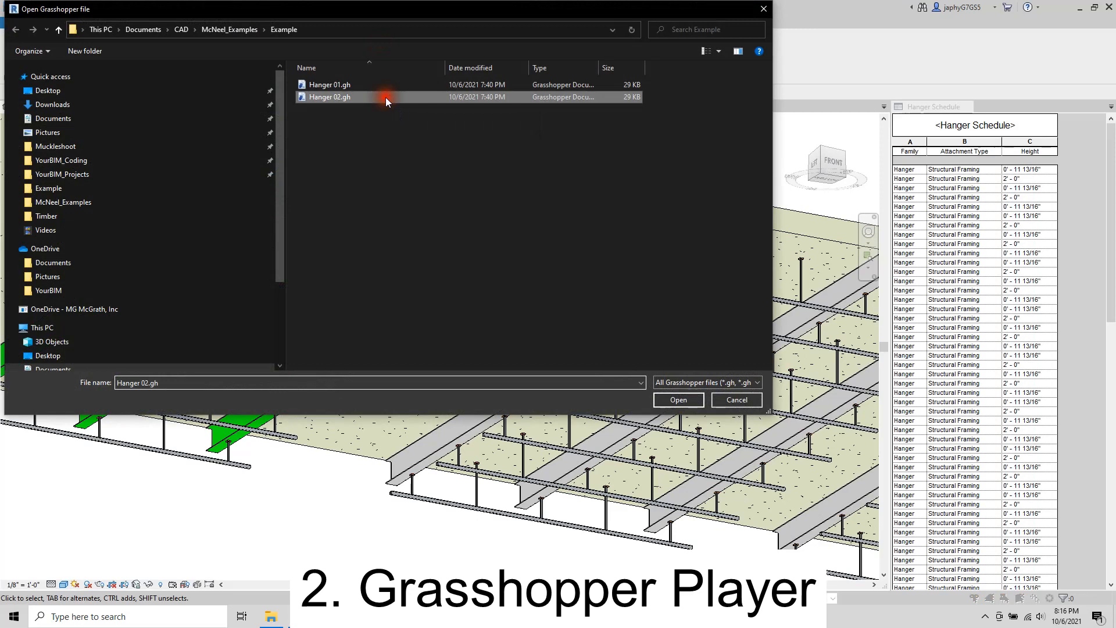
{"action": "left_click", "coordinate": [677, 399]}
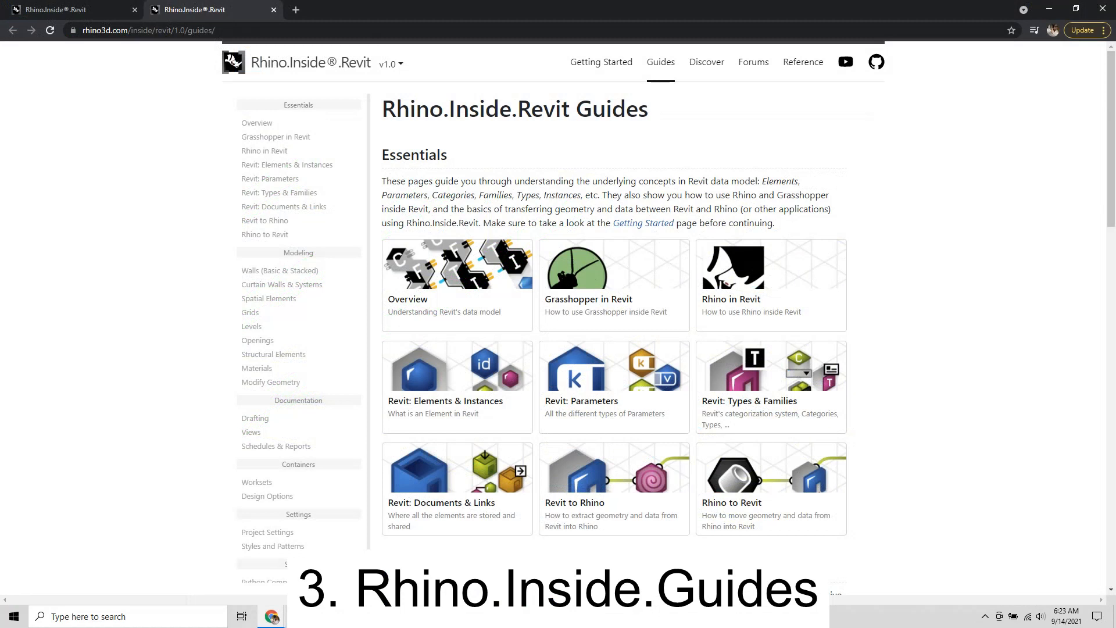
Step: Scroll through the Guides index, then browse the Discover page's courses, tutorials and presentations
{"action": "scroll", "scroll_direction": "down", "scroll_amount": 3}
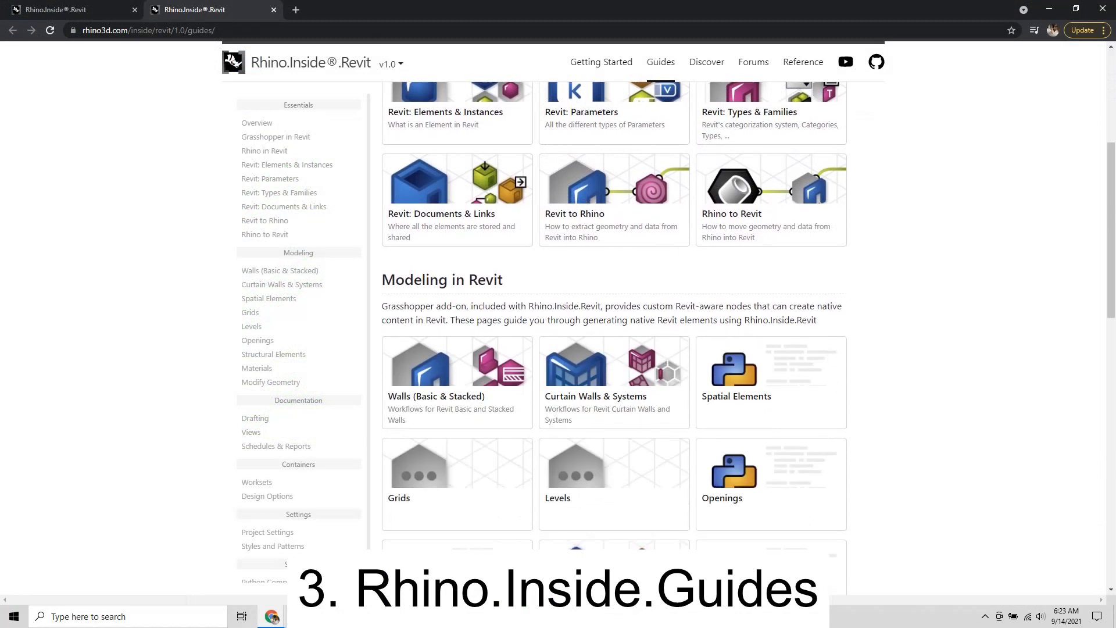
{"action": "scroll", "scroll_direction": "down", "scroll_amount": 3}
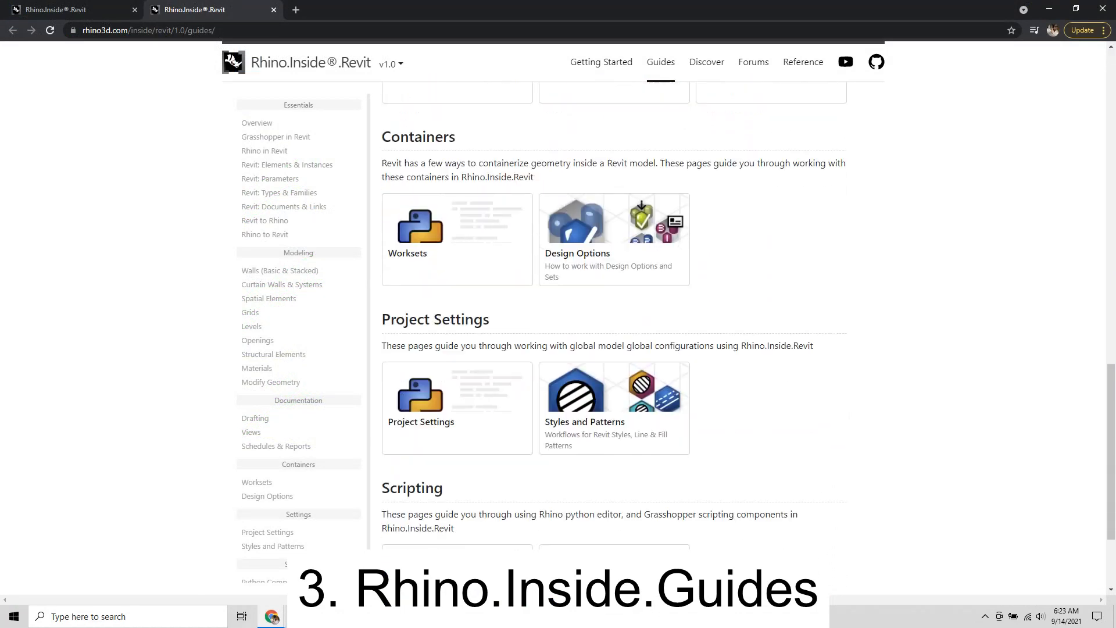
{"action": "scroll", "scroll_direction": "down", "scroll_amount": 3}
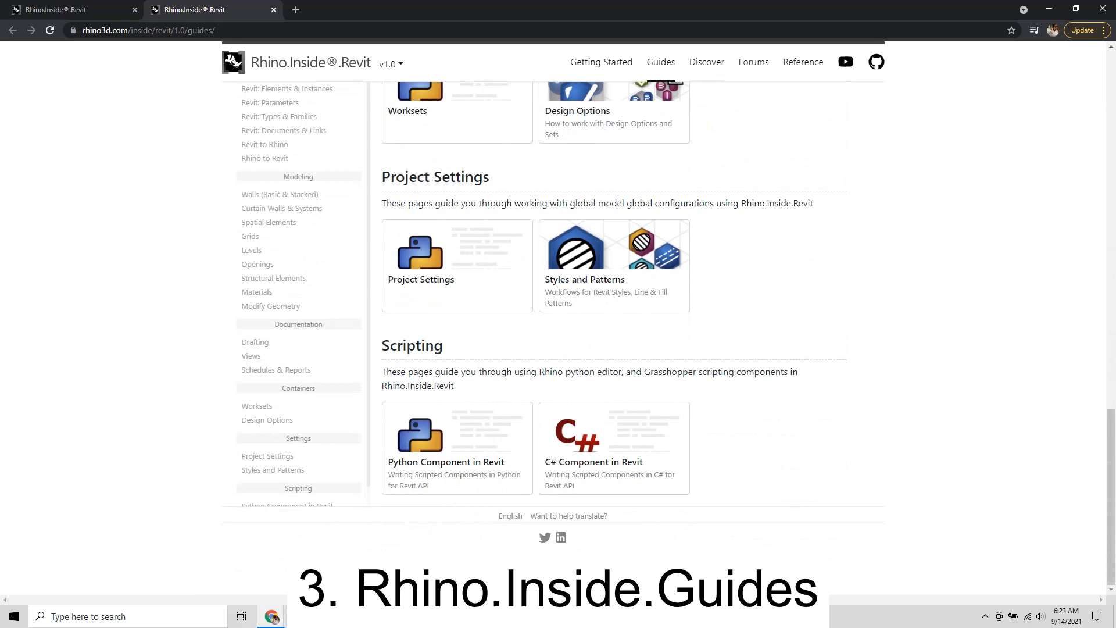
{"action": "left_click", "coordinate": [706, 62]}
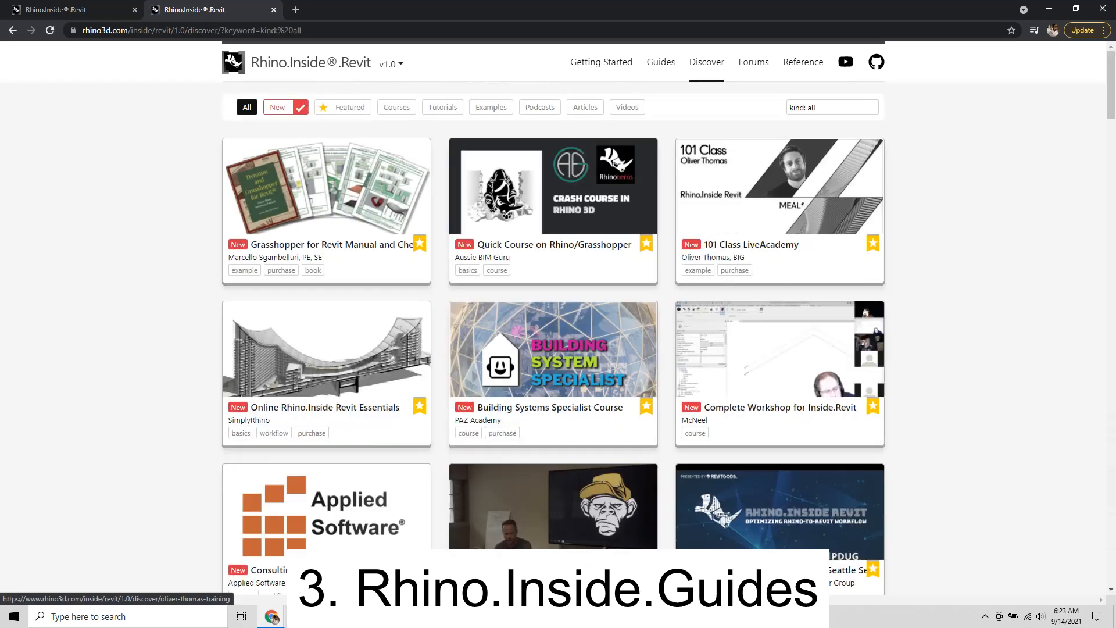
{"action": "scroll", "scroll_direction": "down", "scroll_amount": 3}
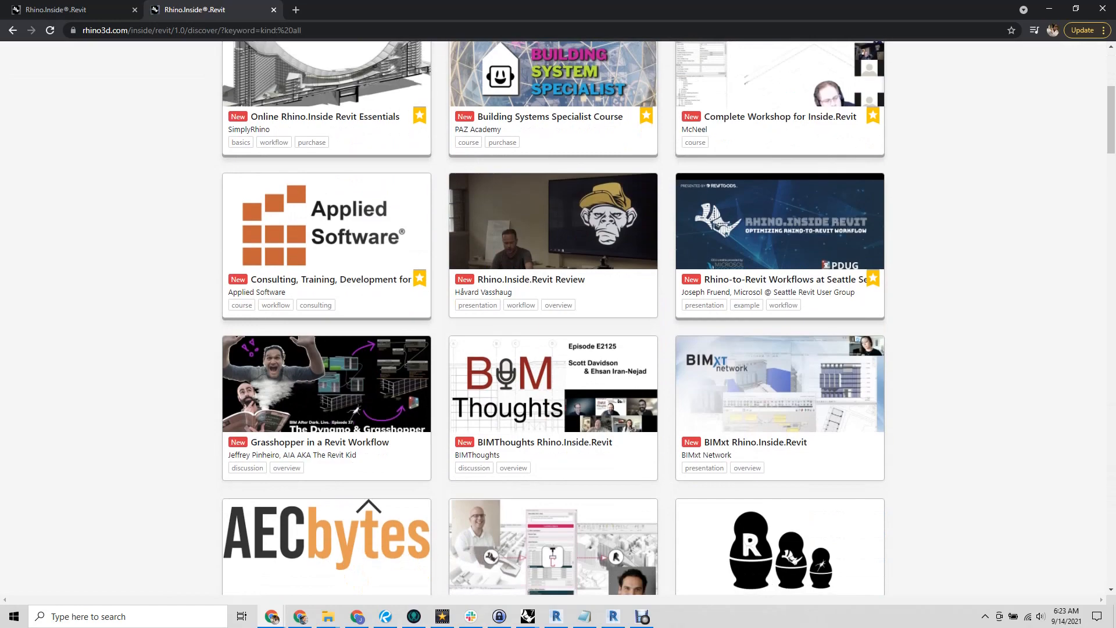